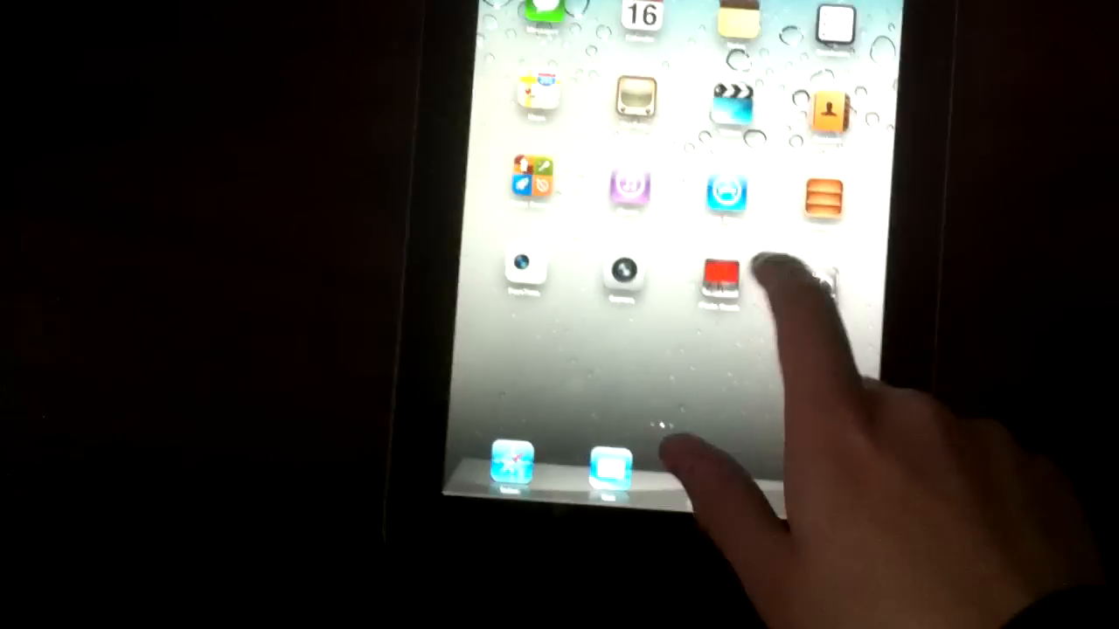
scroll("left", 3)
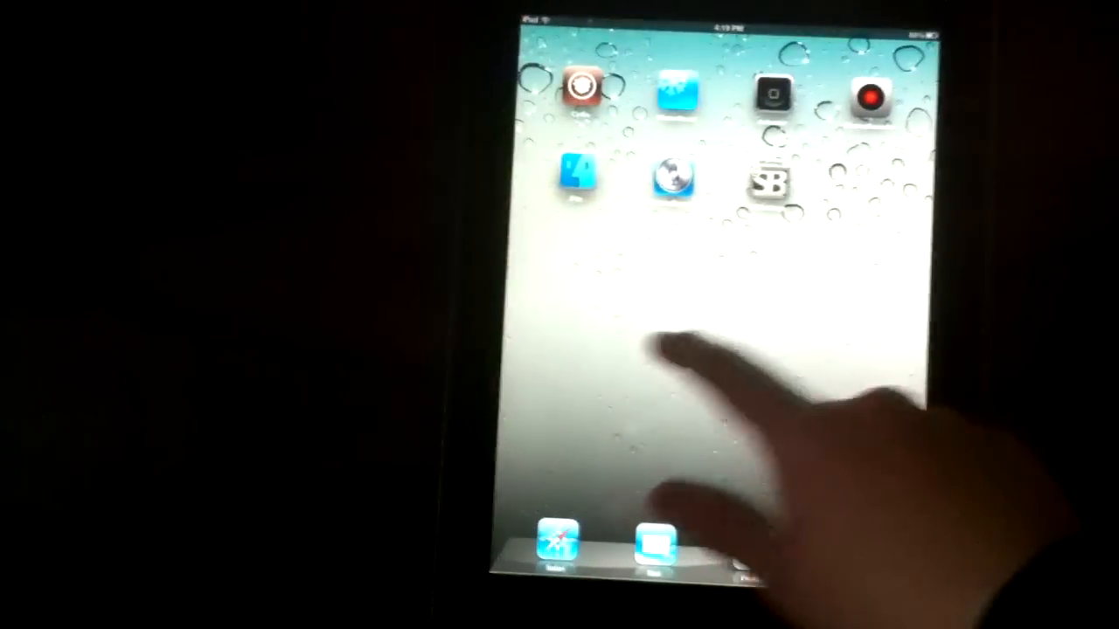